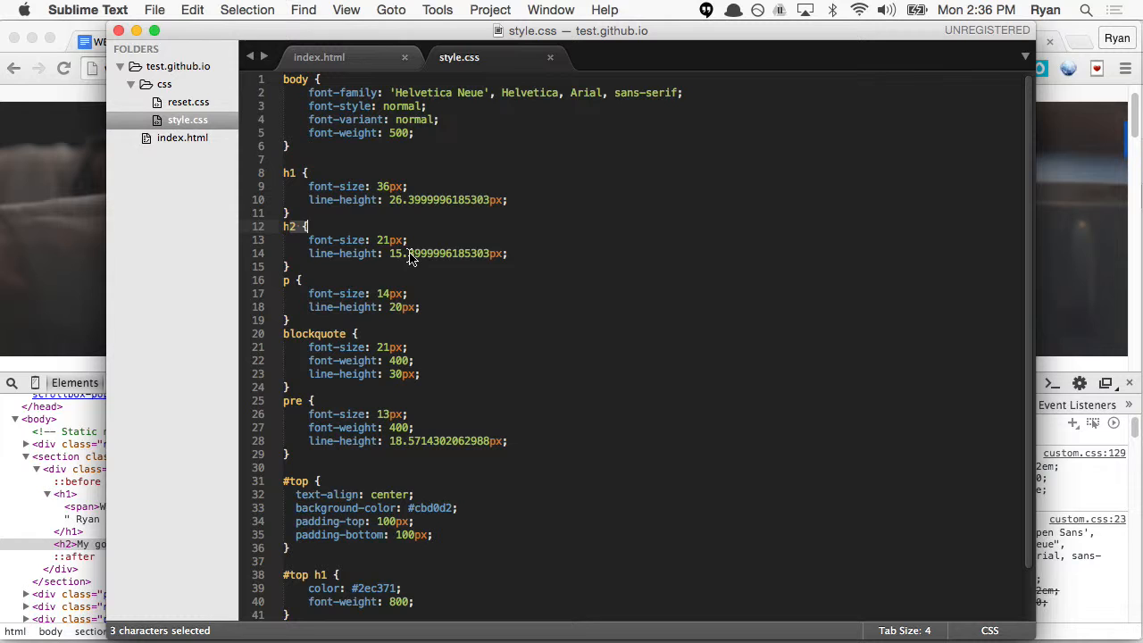
mouse_move(391, 253)
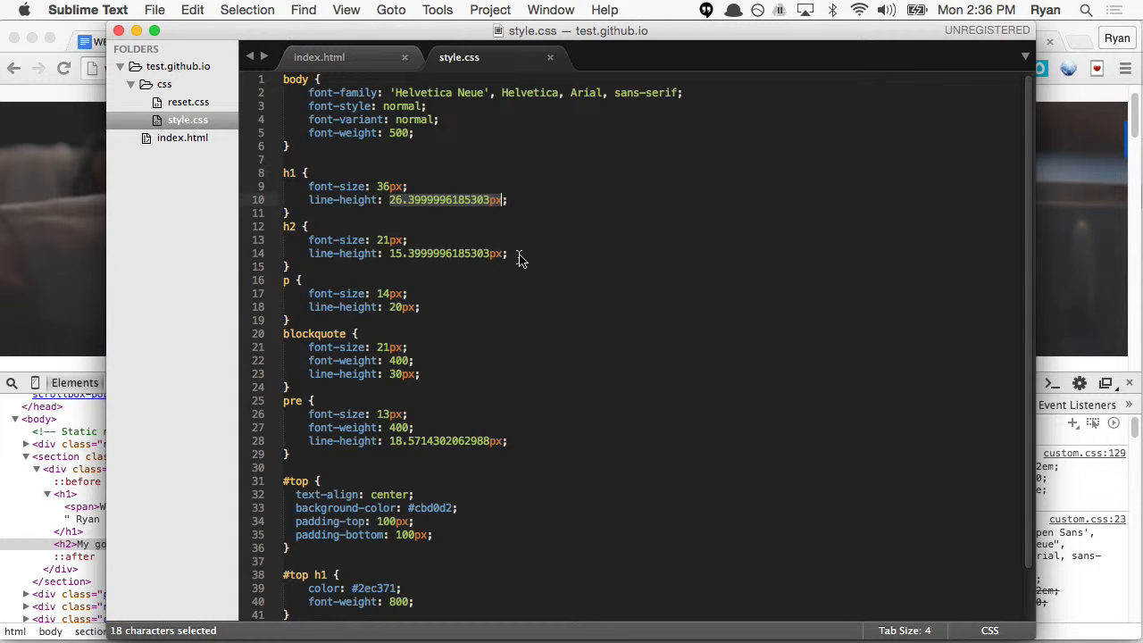
Step: Clear the h1 rule's long pixel line-height value, leaving the declaration empty
text(1;)
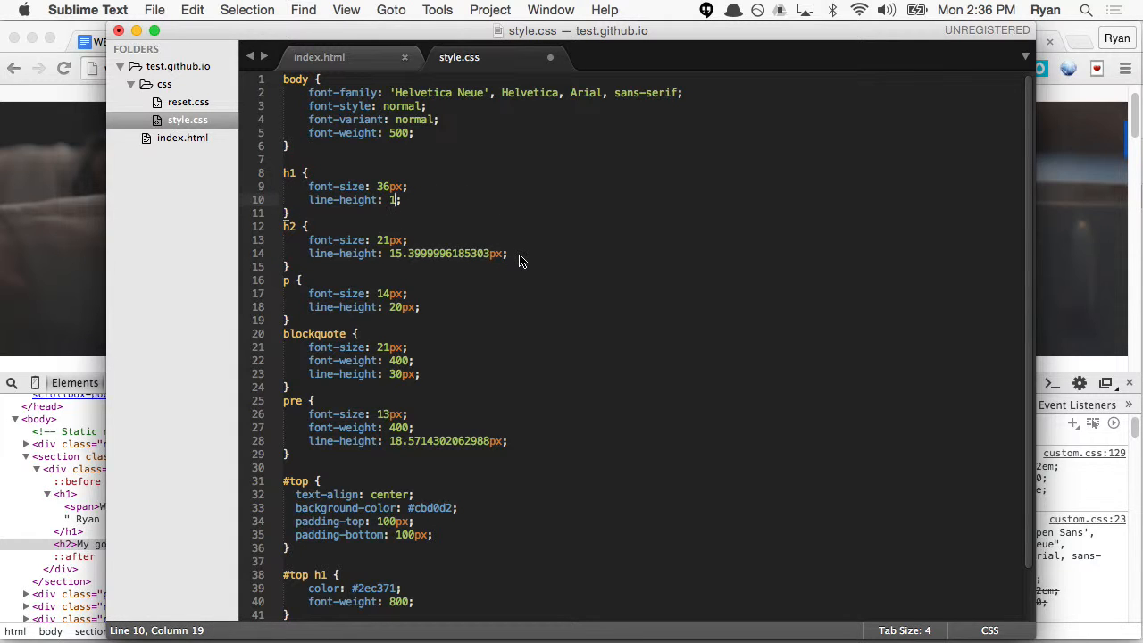
key(backspace)
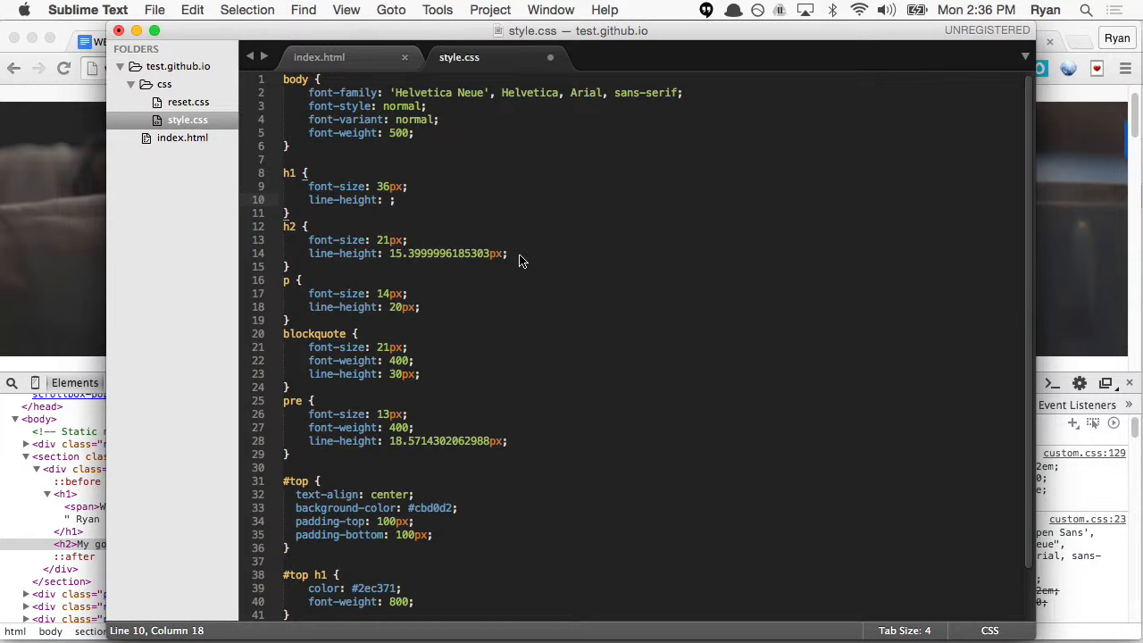
click(386, 200)
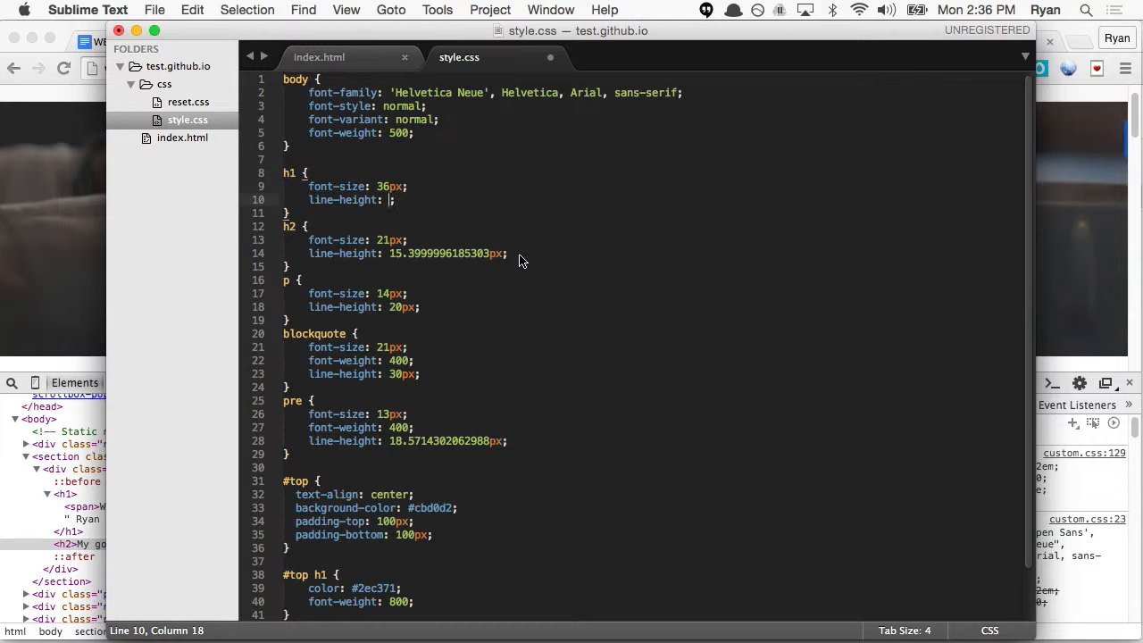